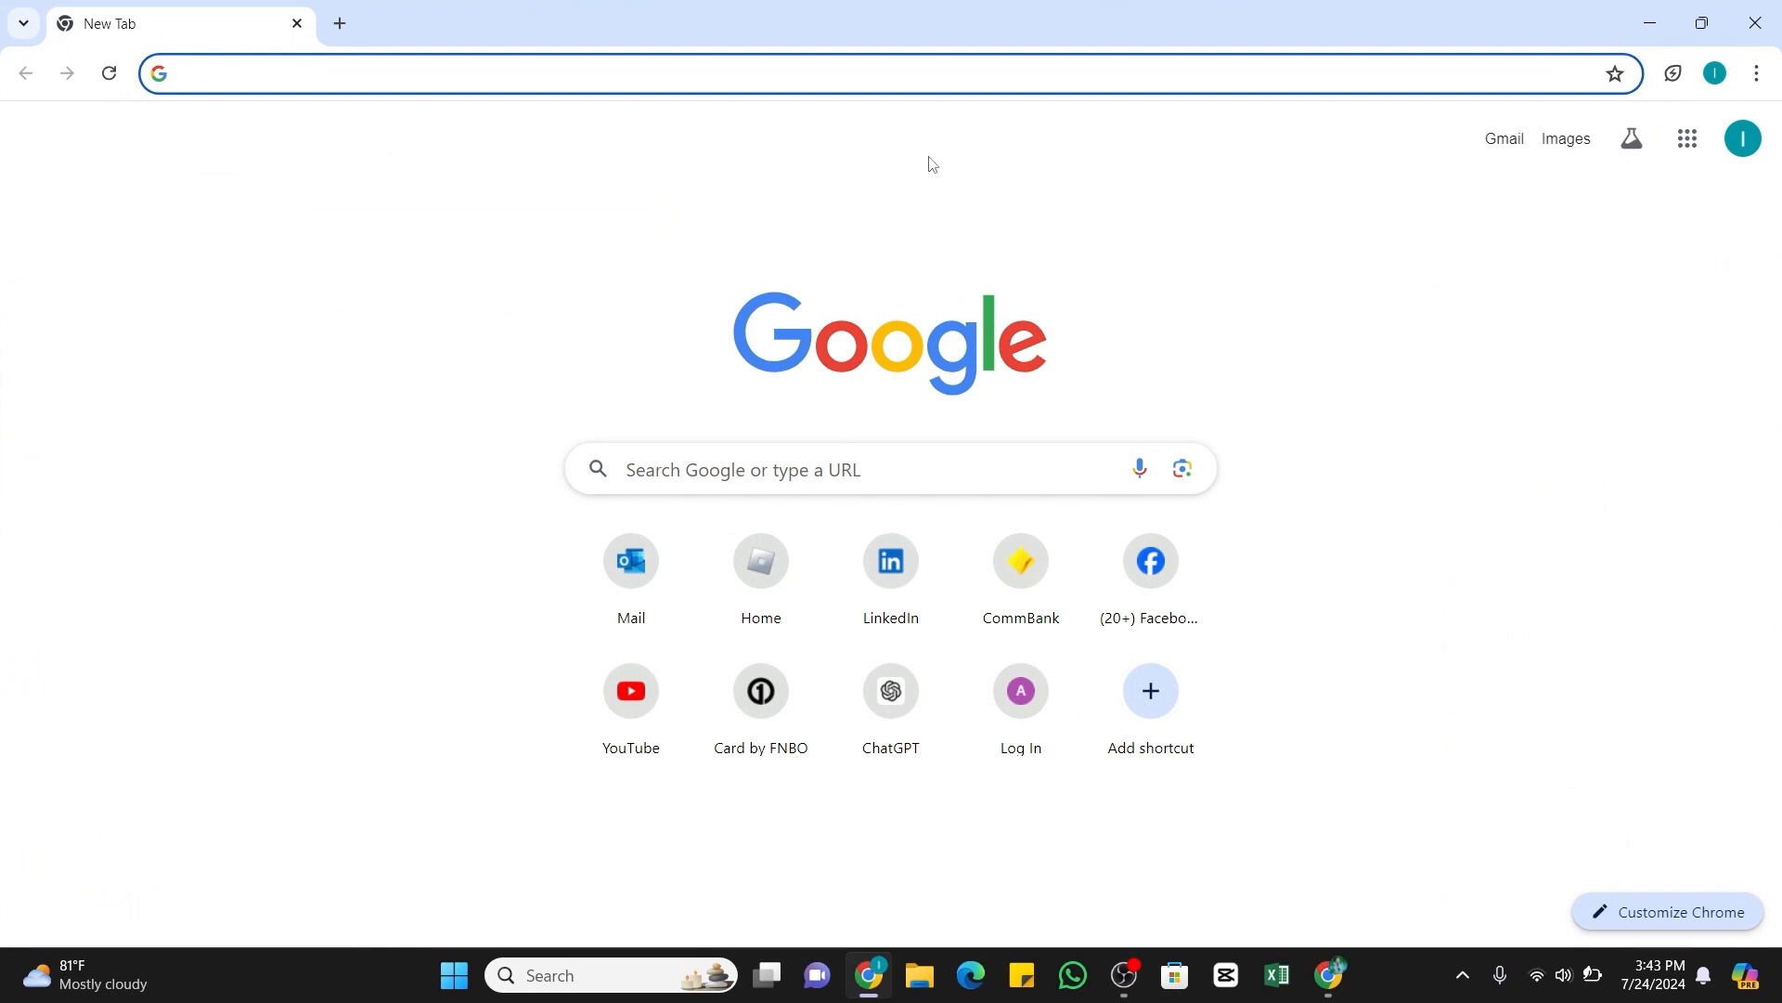
- Go to portal.newdaycards.com/debenhams in Chrome
type("portal.newdaycards.com/debenhams/login")
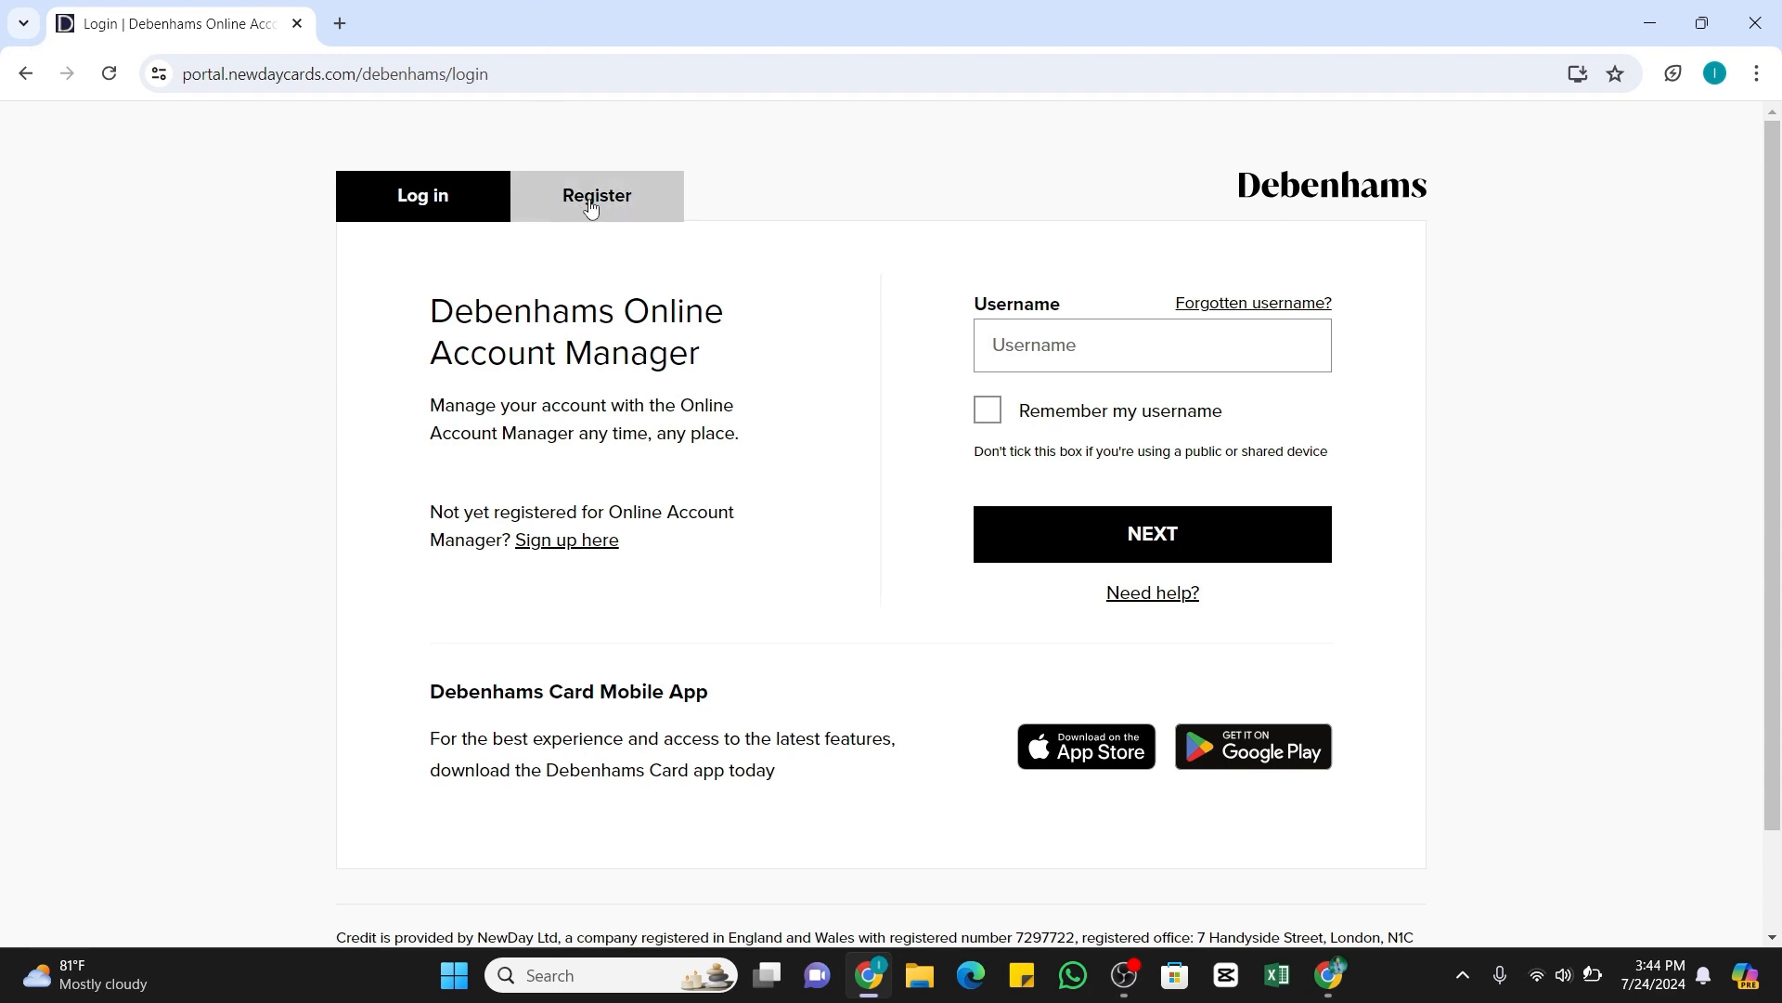
- Switch to the Register tab and scroll through the registration requirements
left_click(594, 196)
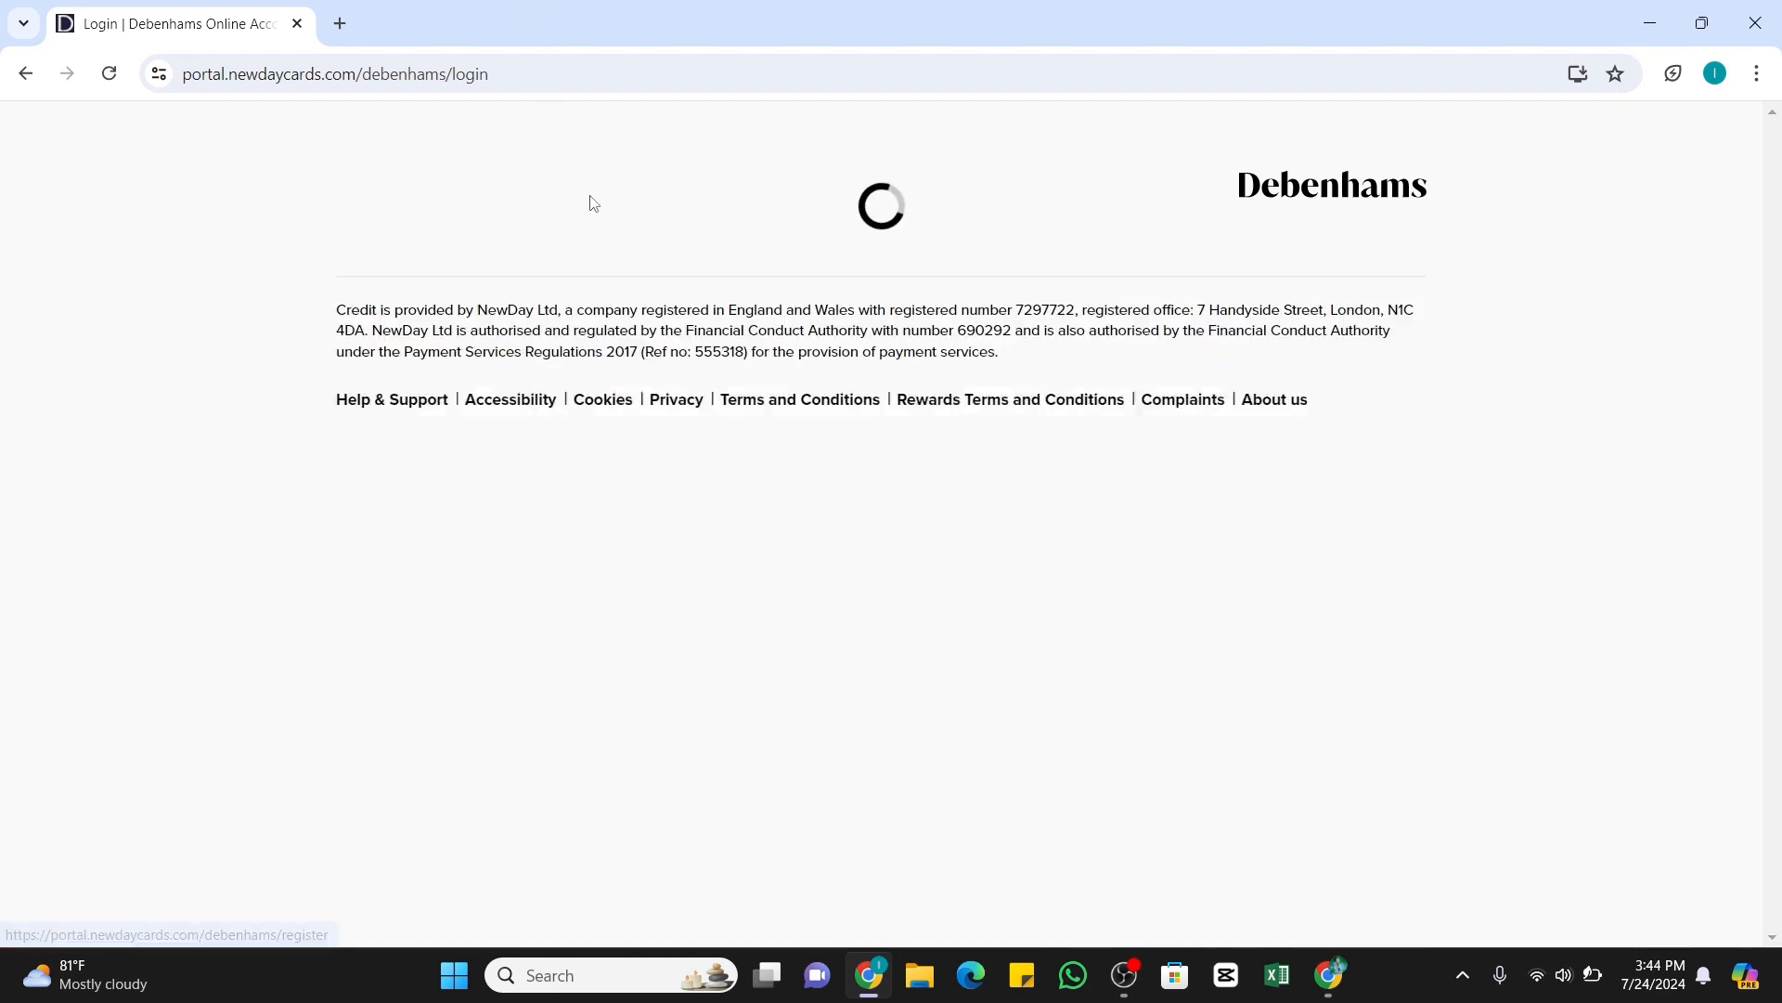
left_click(590, 196)
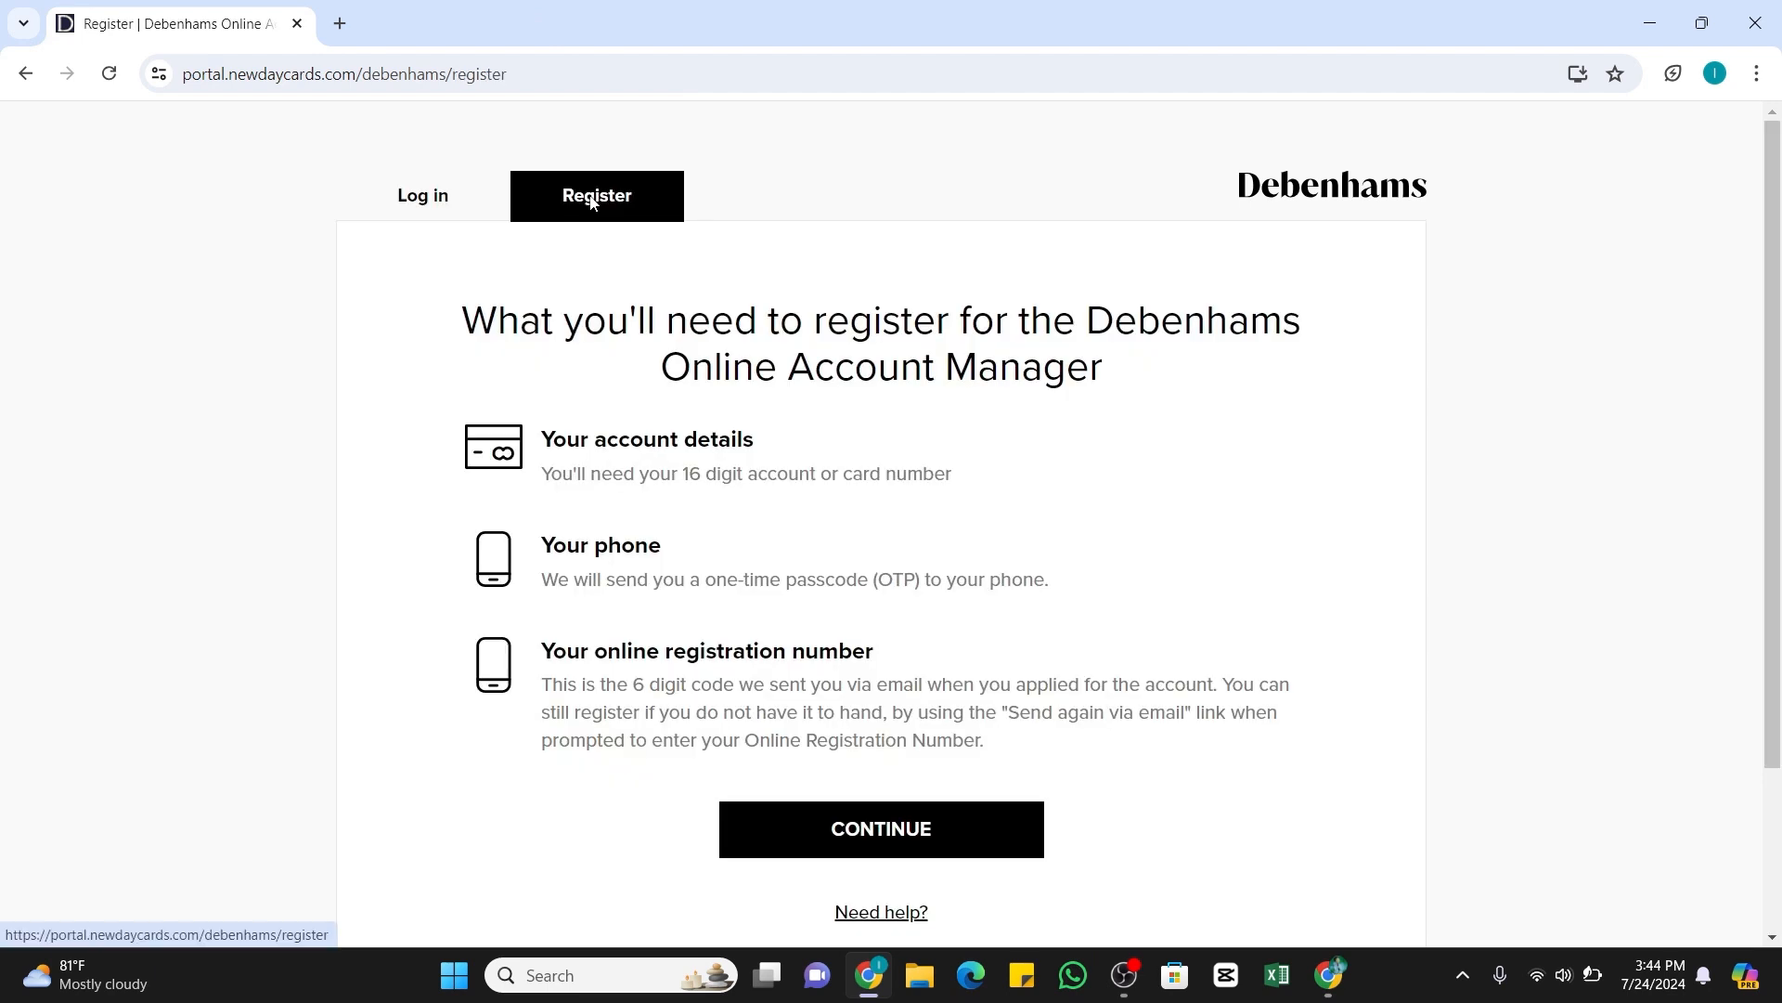
scroll("down", 3)
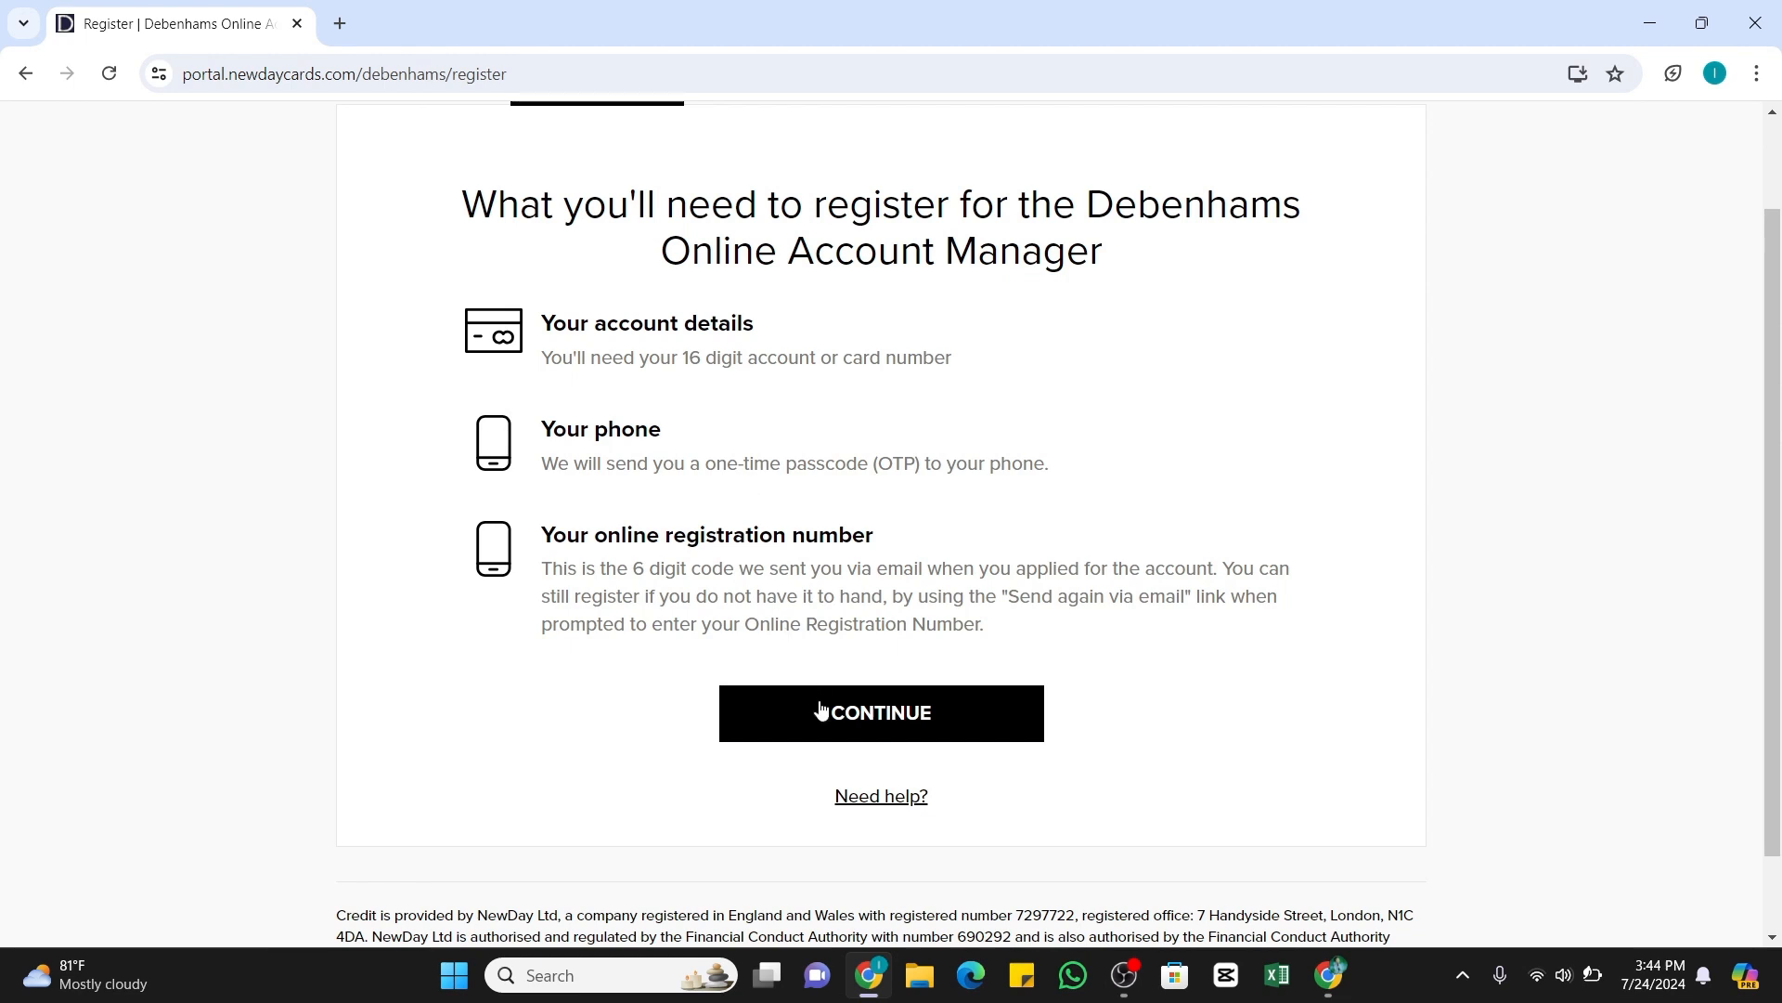
- Continue to the account form and fill Last name with the suggested 'katz'
left_click(880, 713)
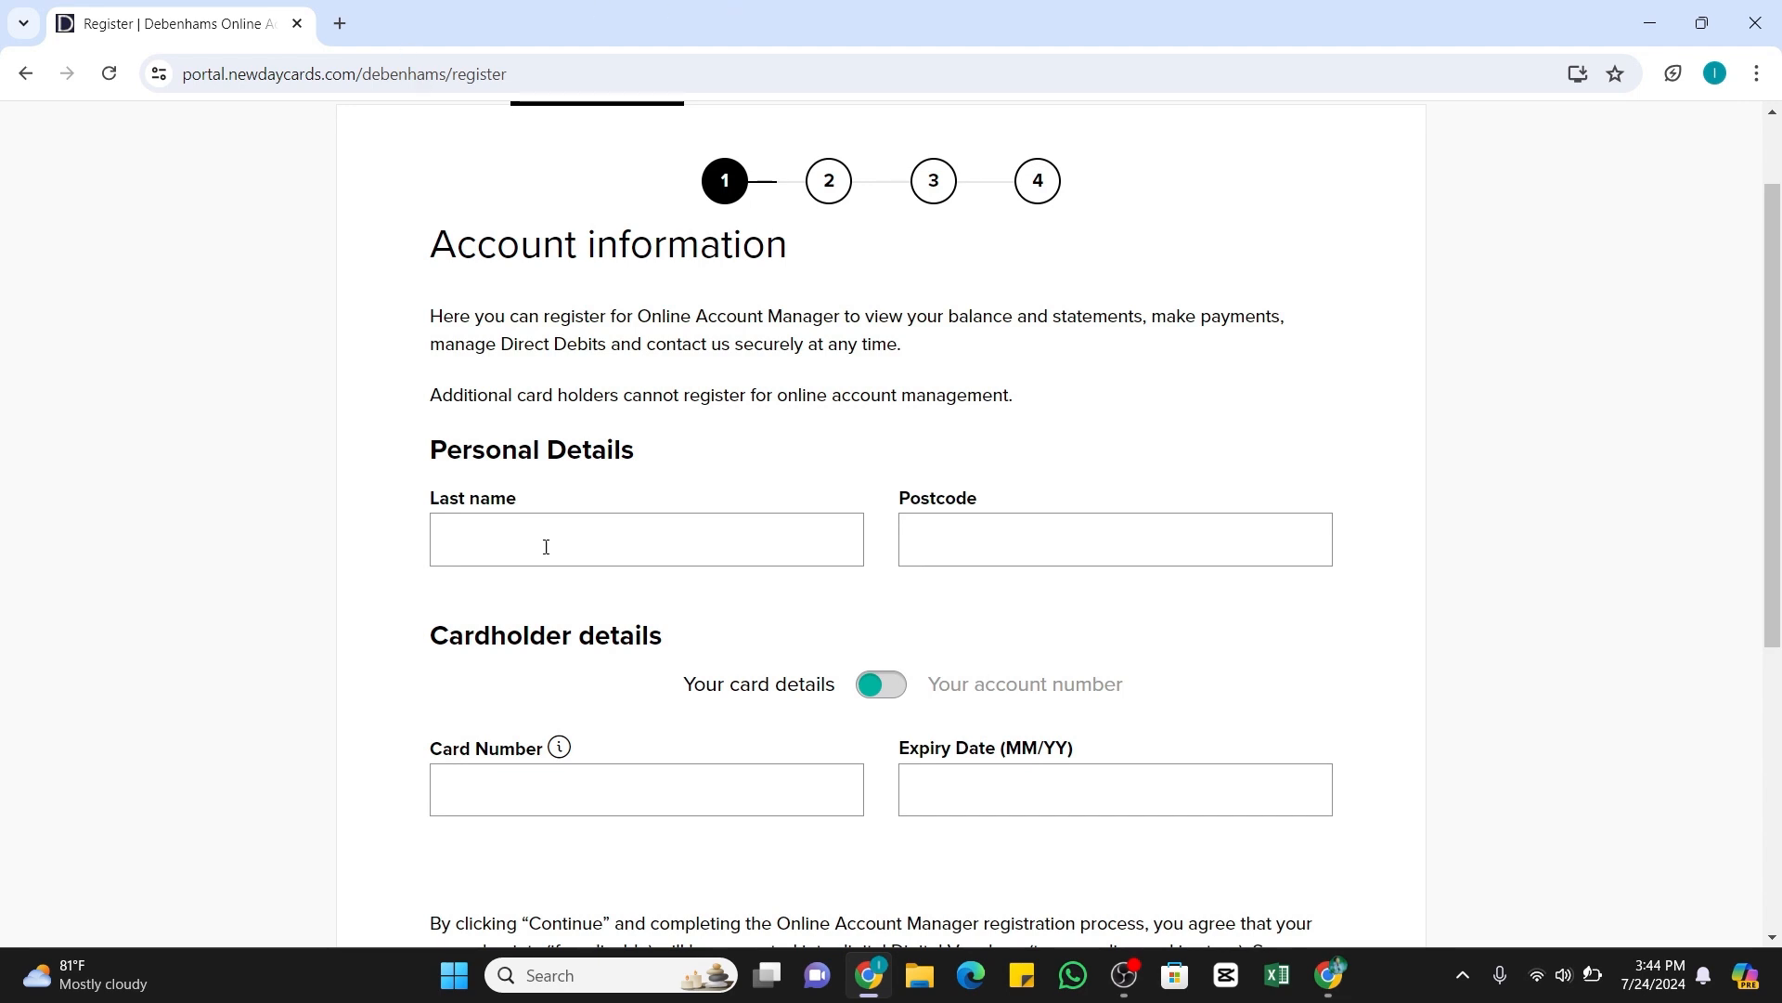
type("kat")
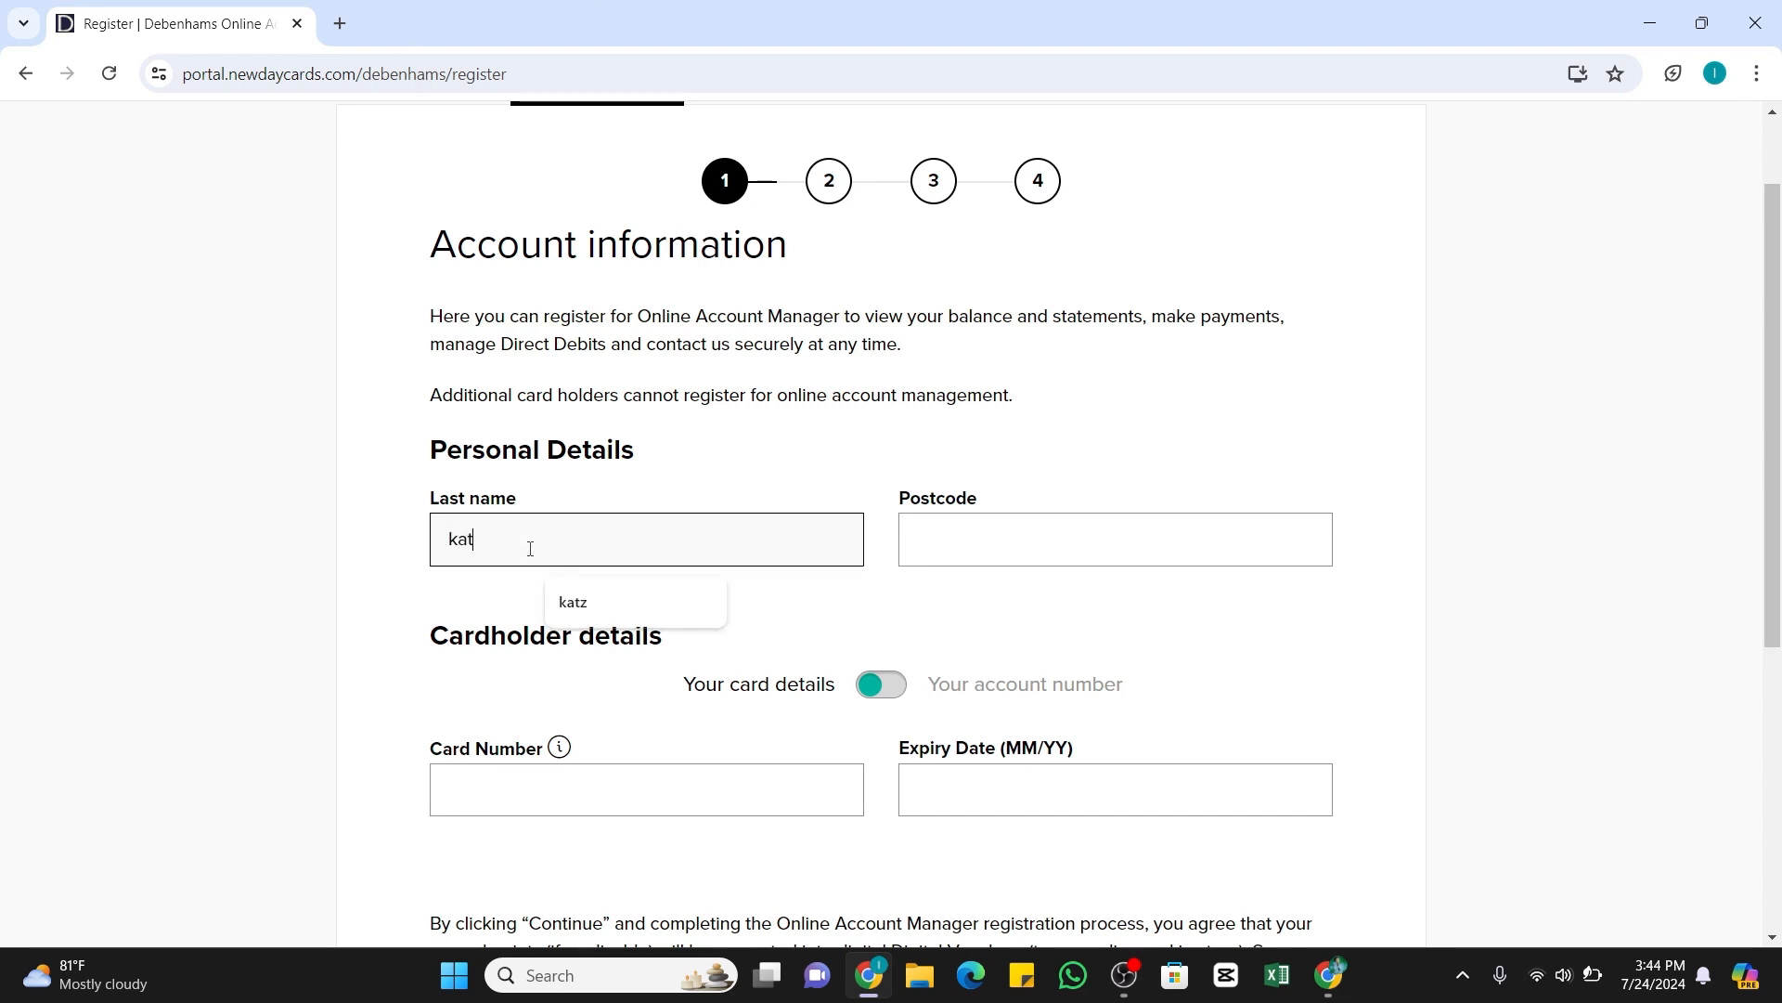
left_click(1113, 539)
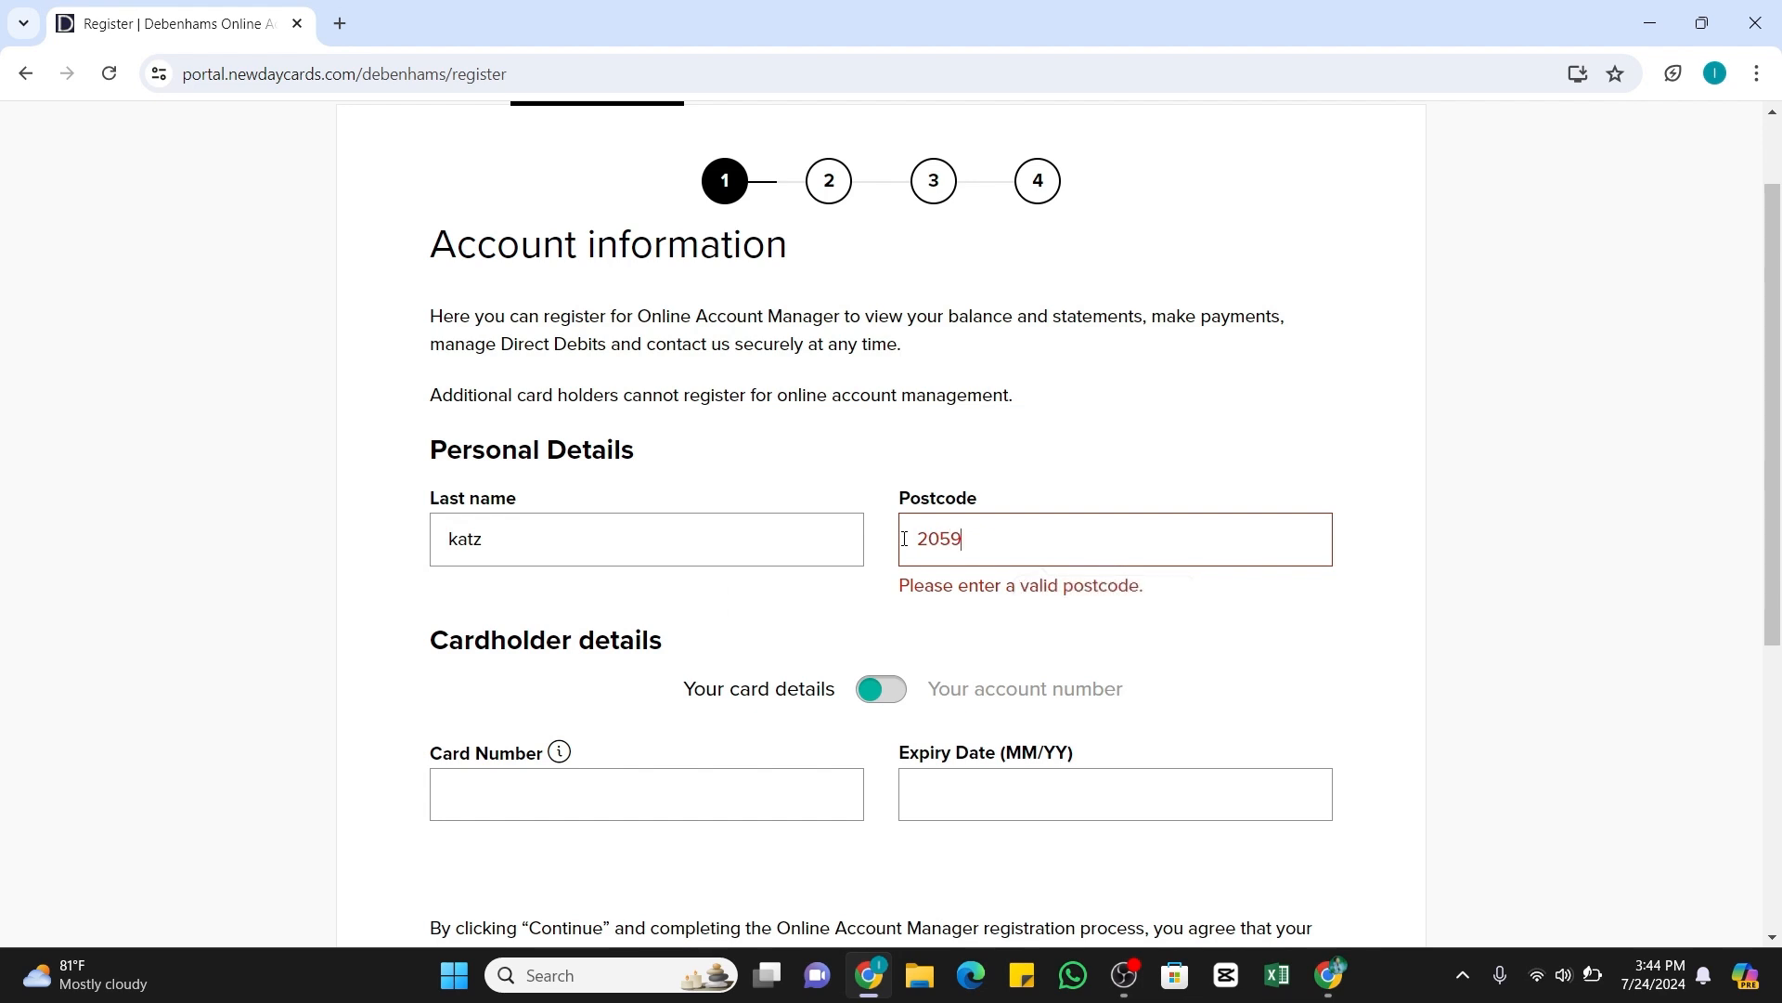
scroll("down", 3)
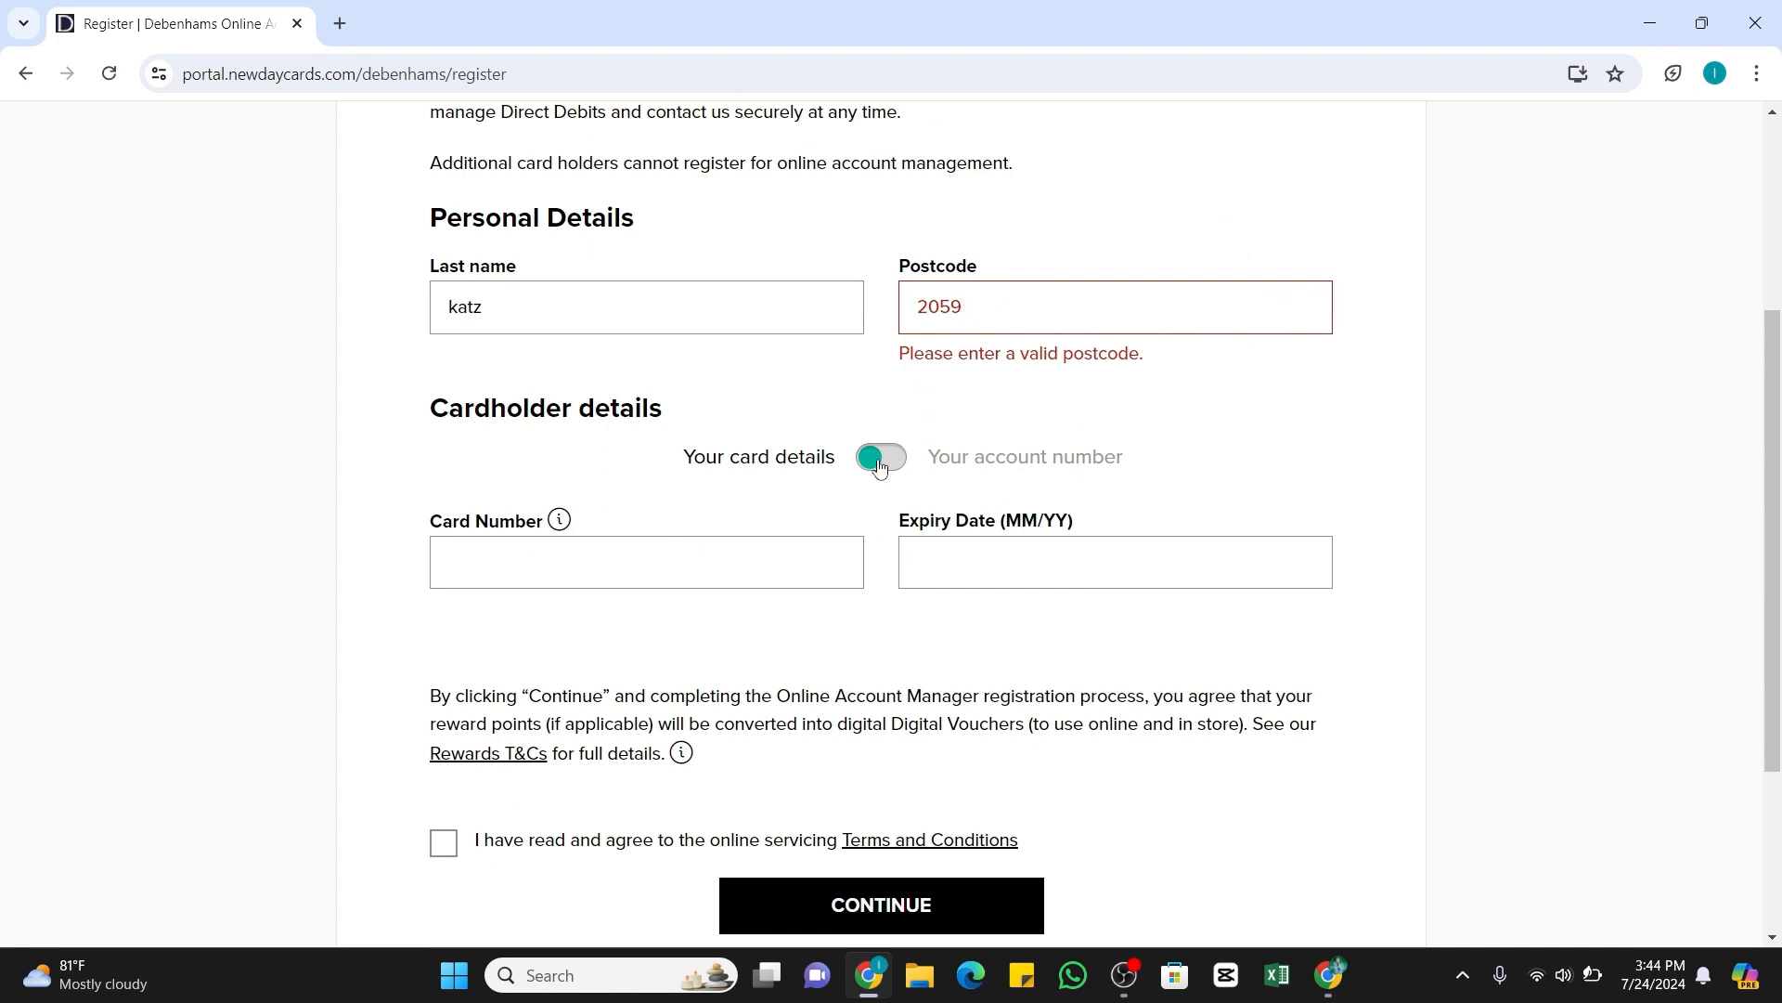
left_click(881, 457)
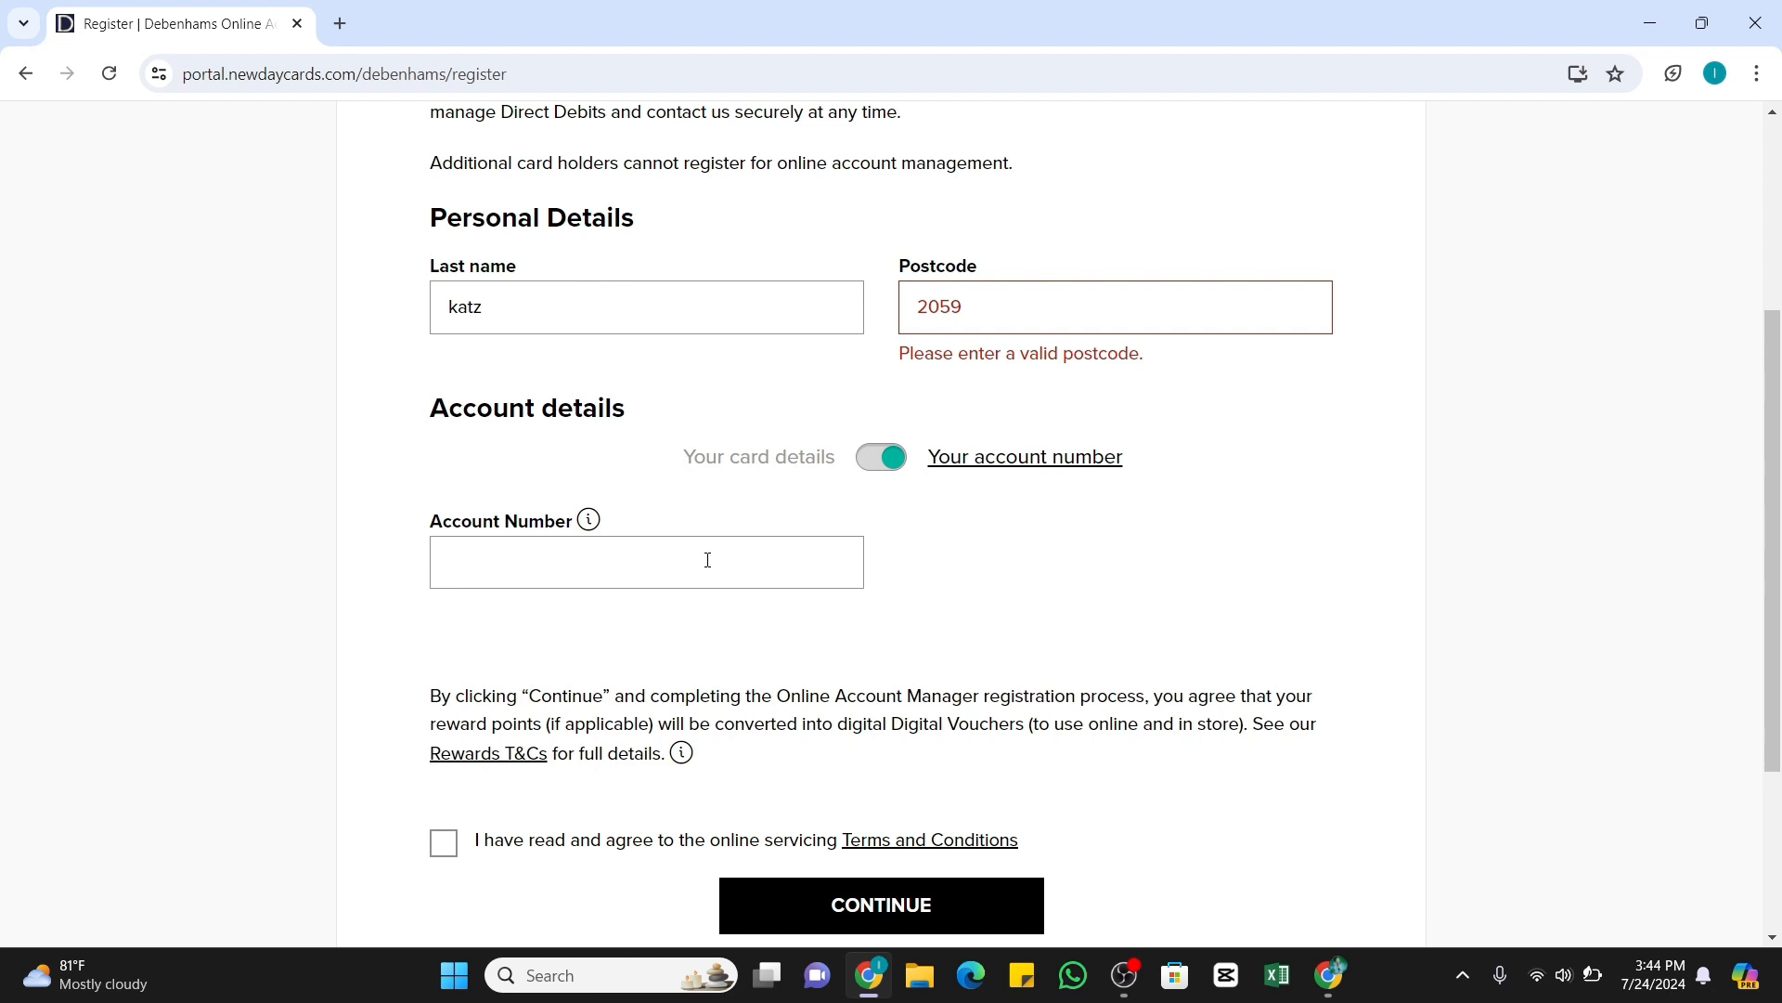
left_click(881, 456)
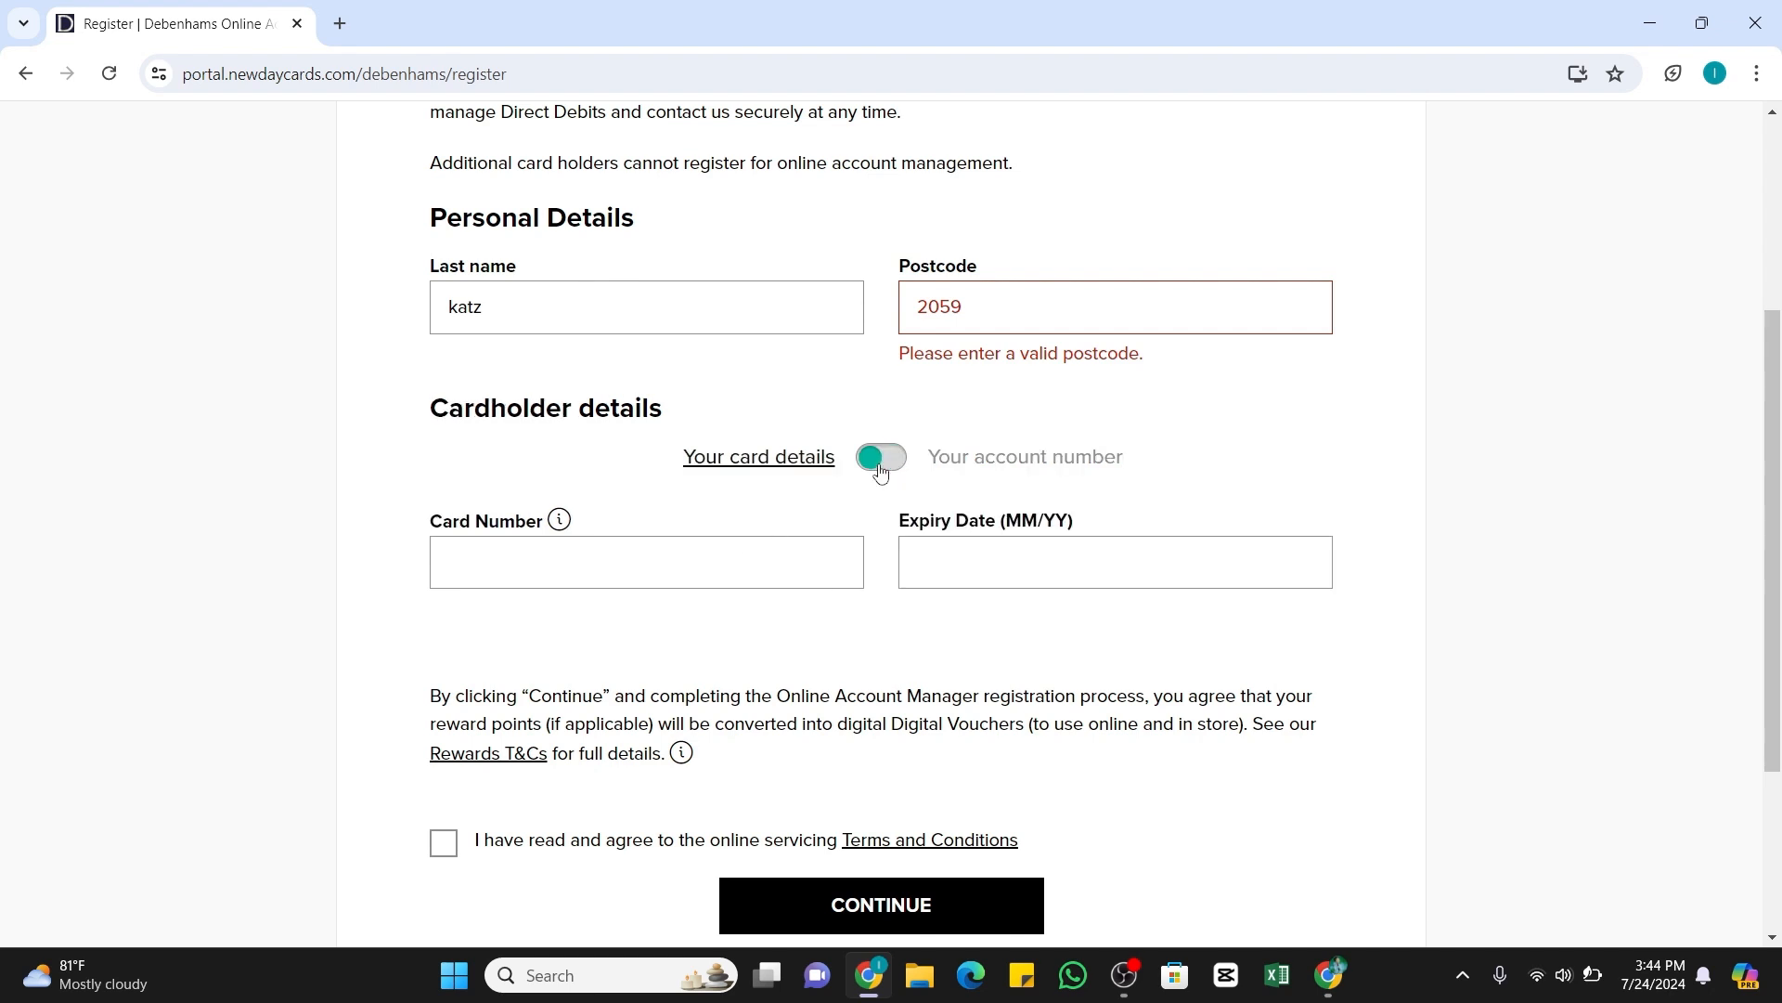
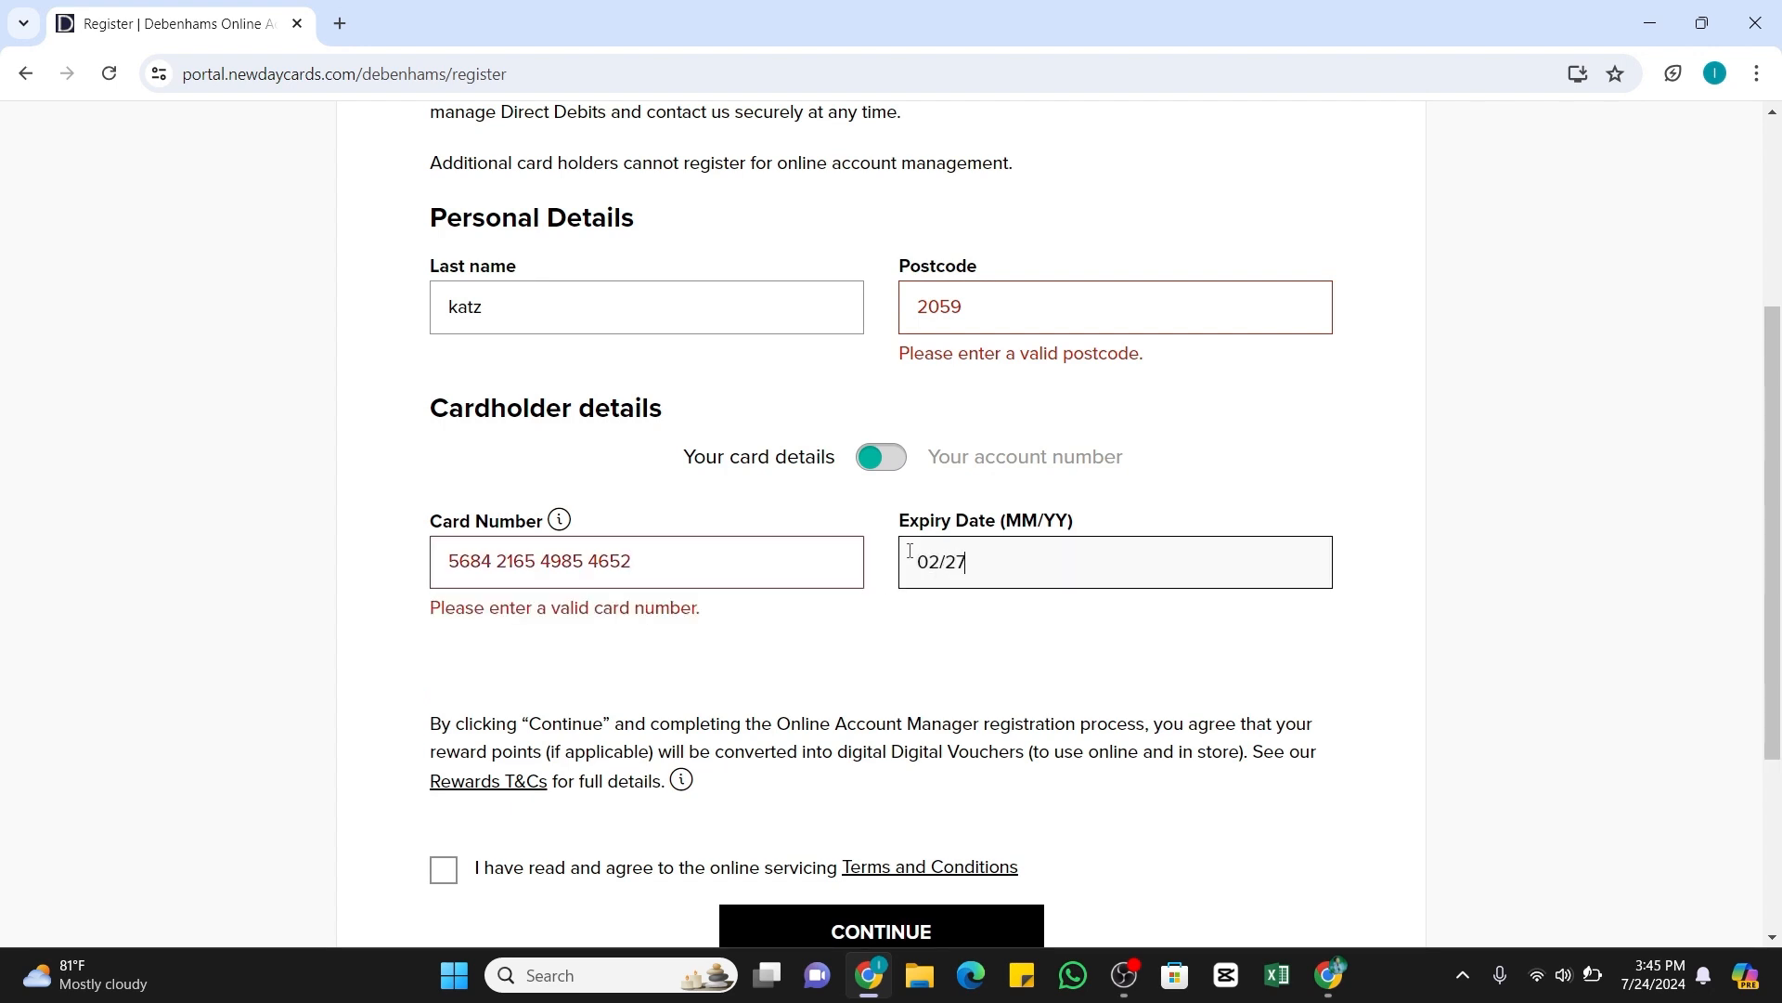
scroll("down", 3)
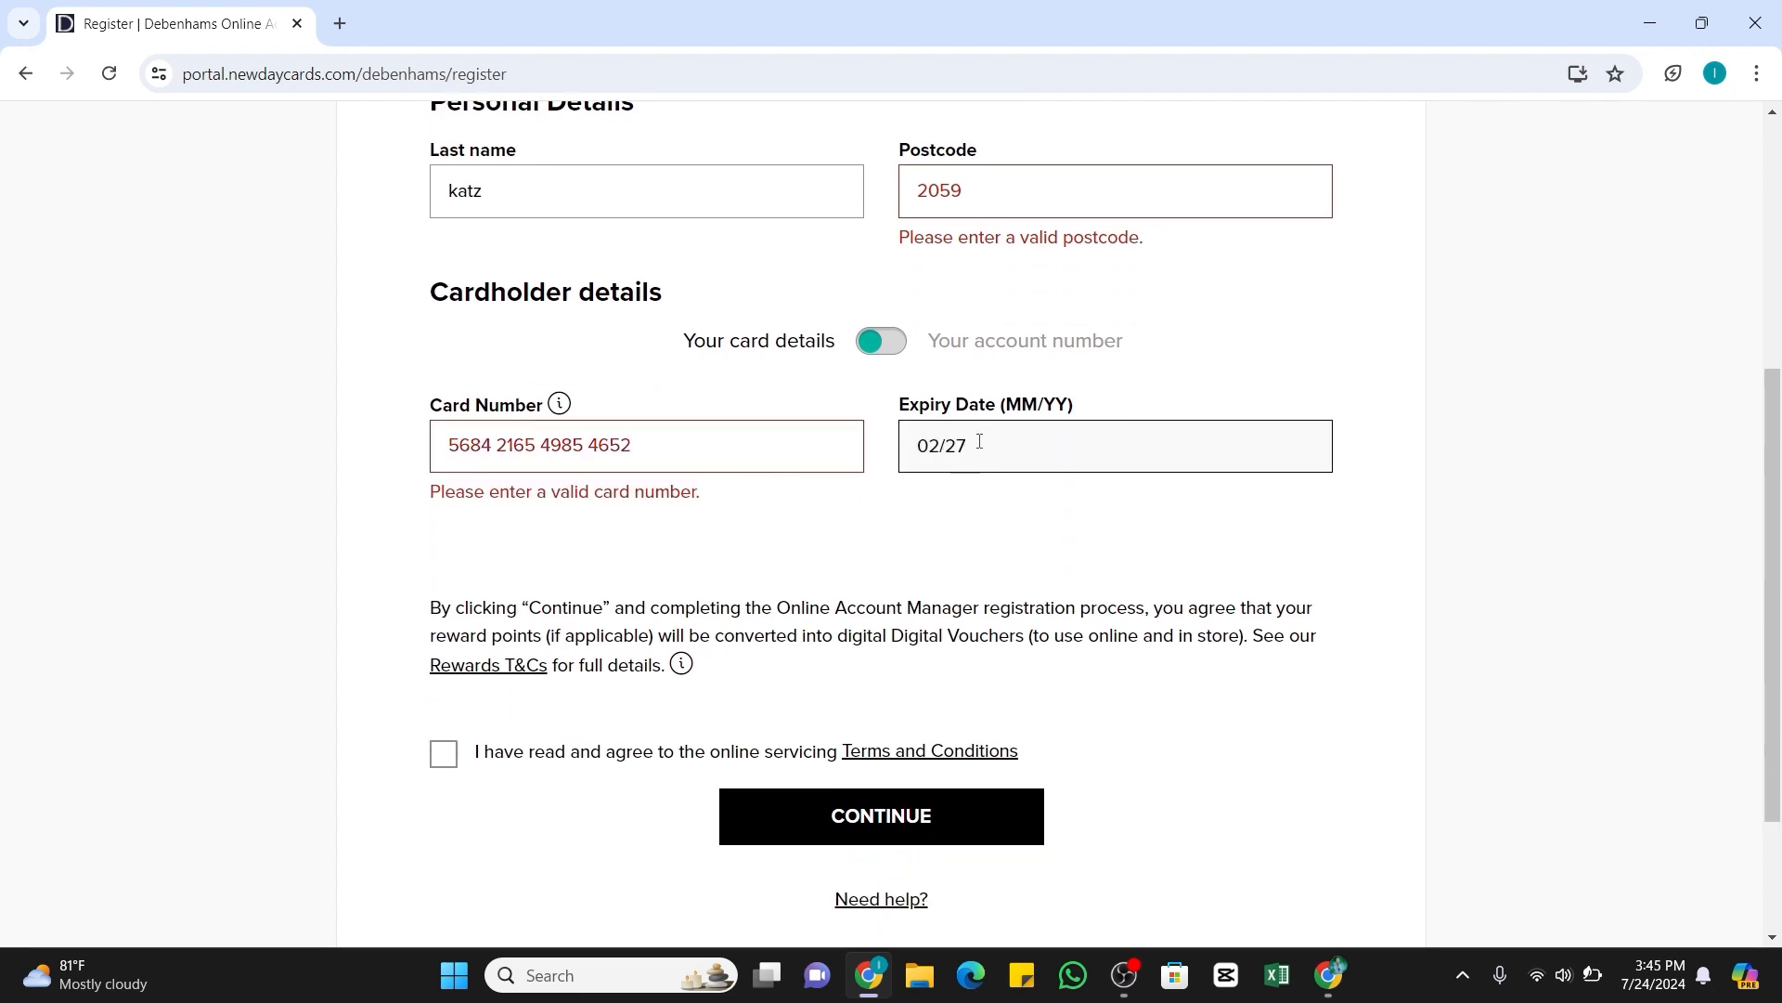
scroll("down", 3)
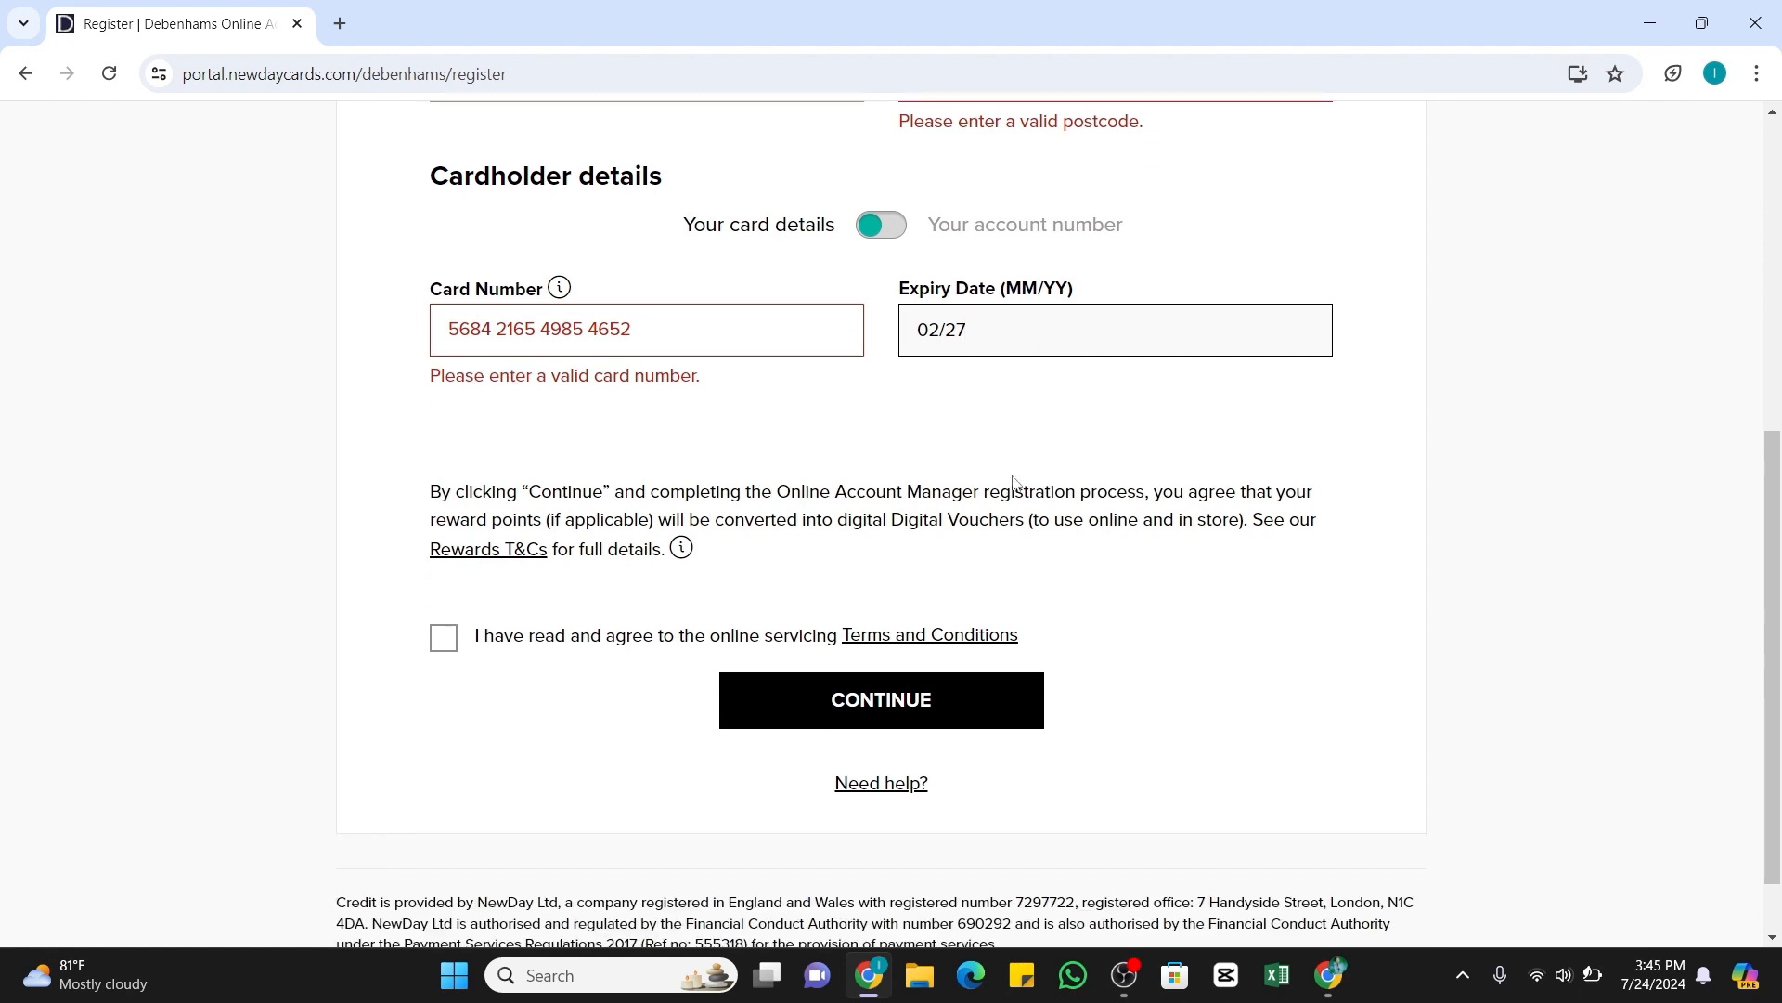
- Tick the 'I have read and agree' online servicing Terms and Conditions checkbox
scroll("down", 3)
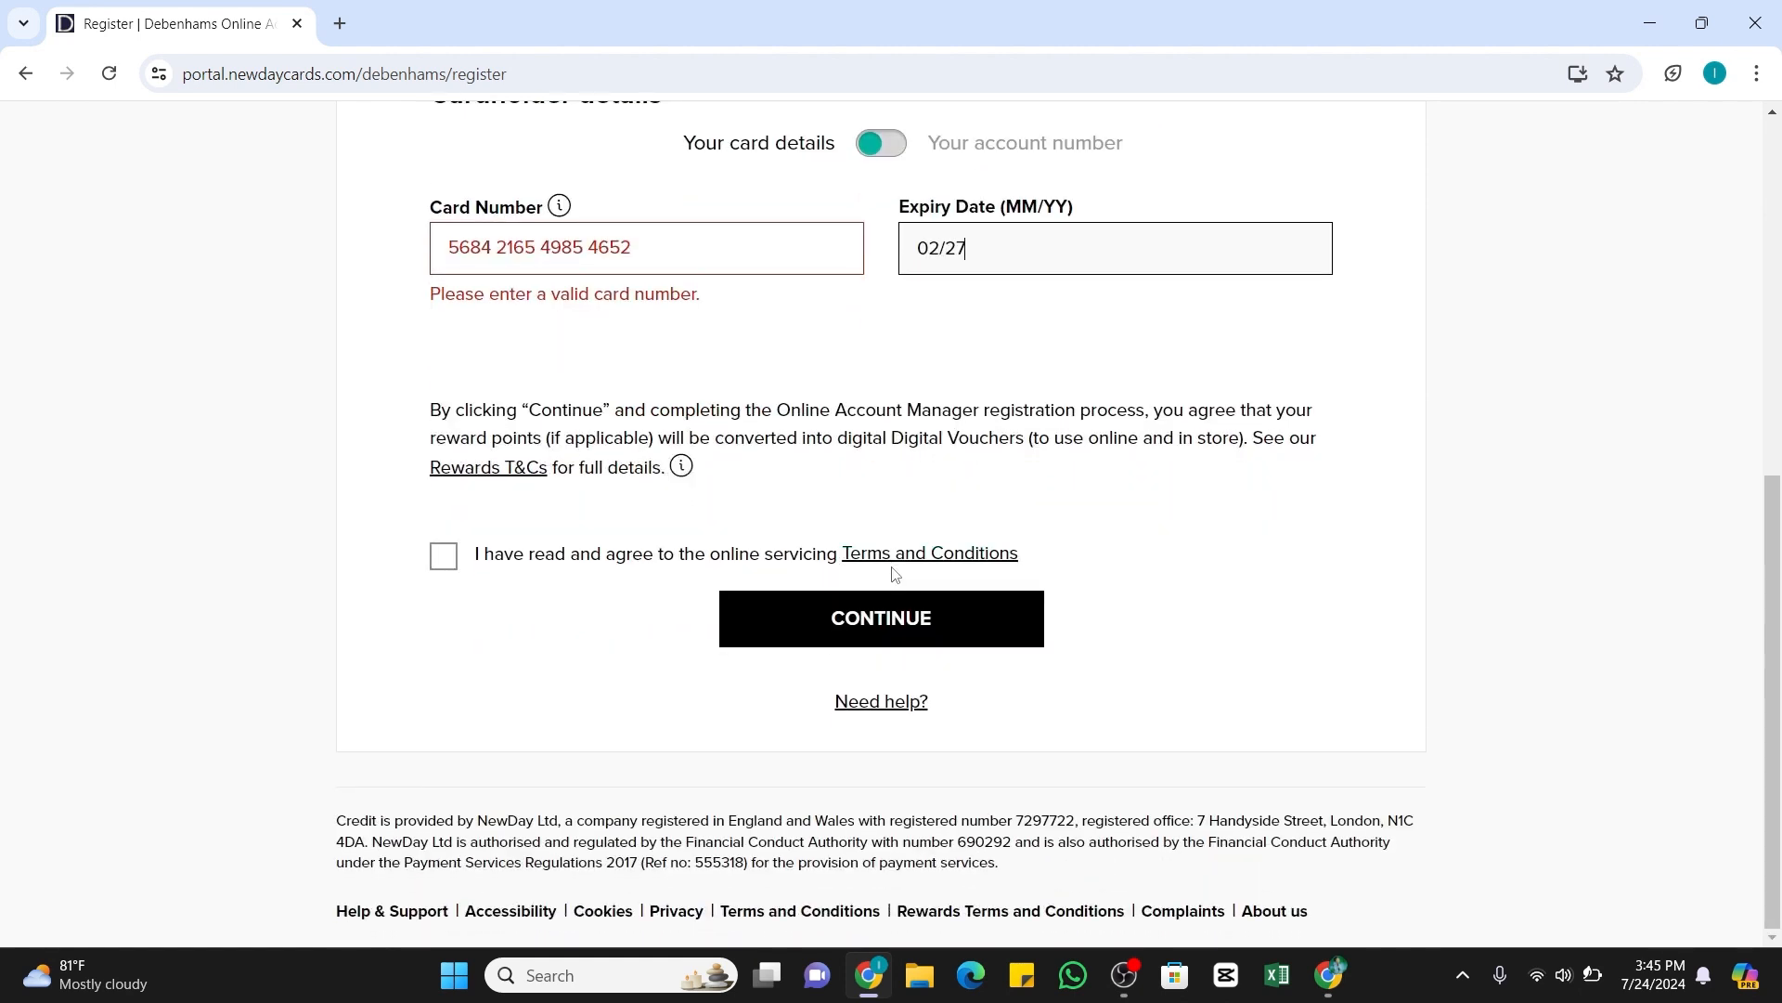
mouse_move(928, 554)
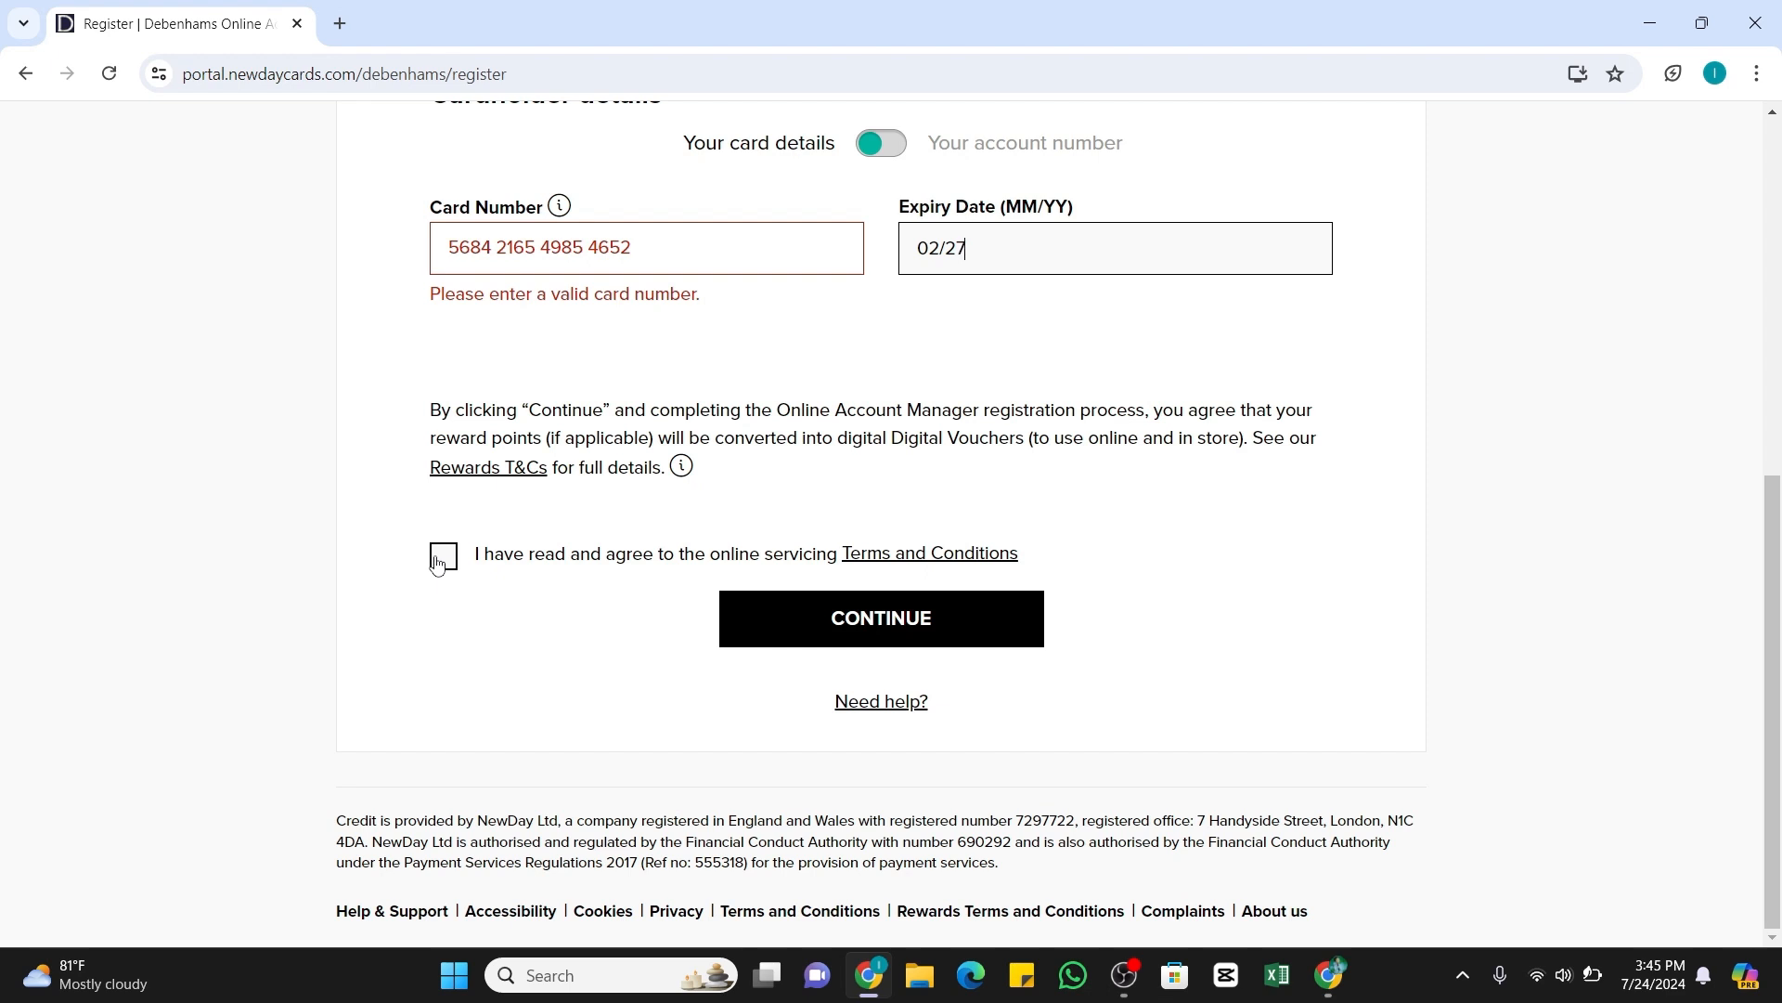
left_click(443, 556)
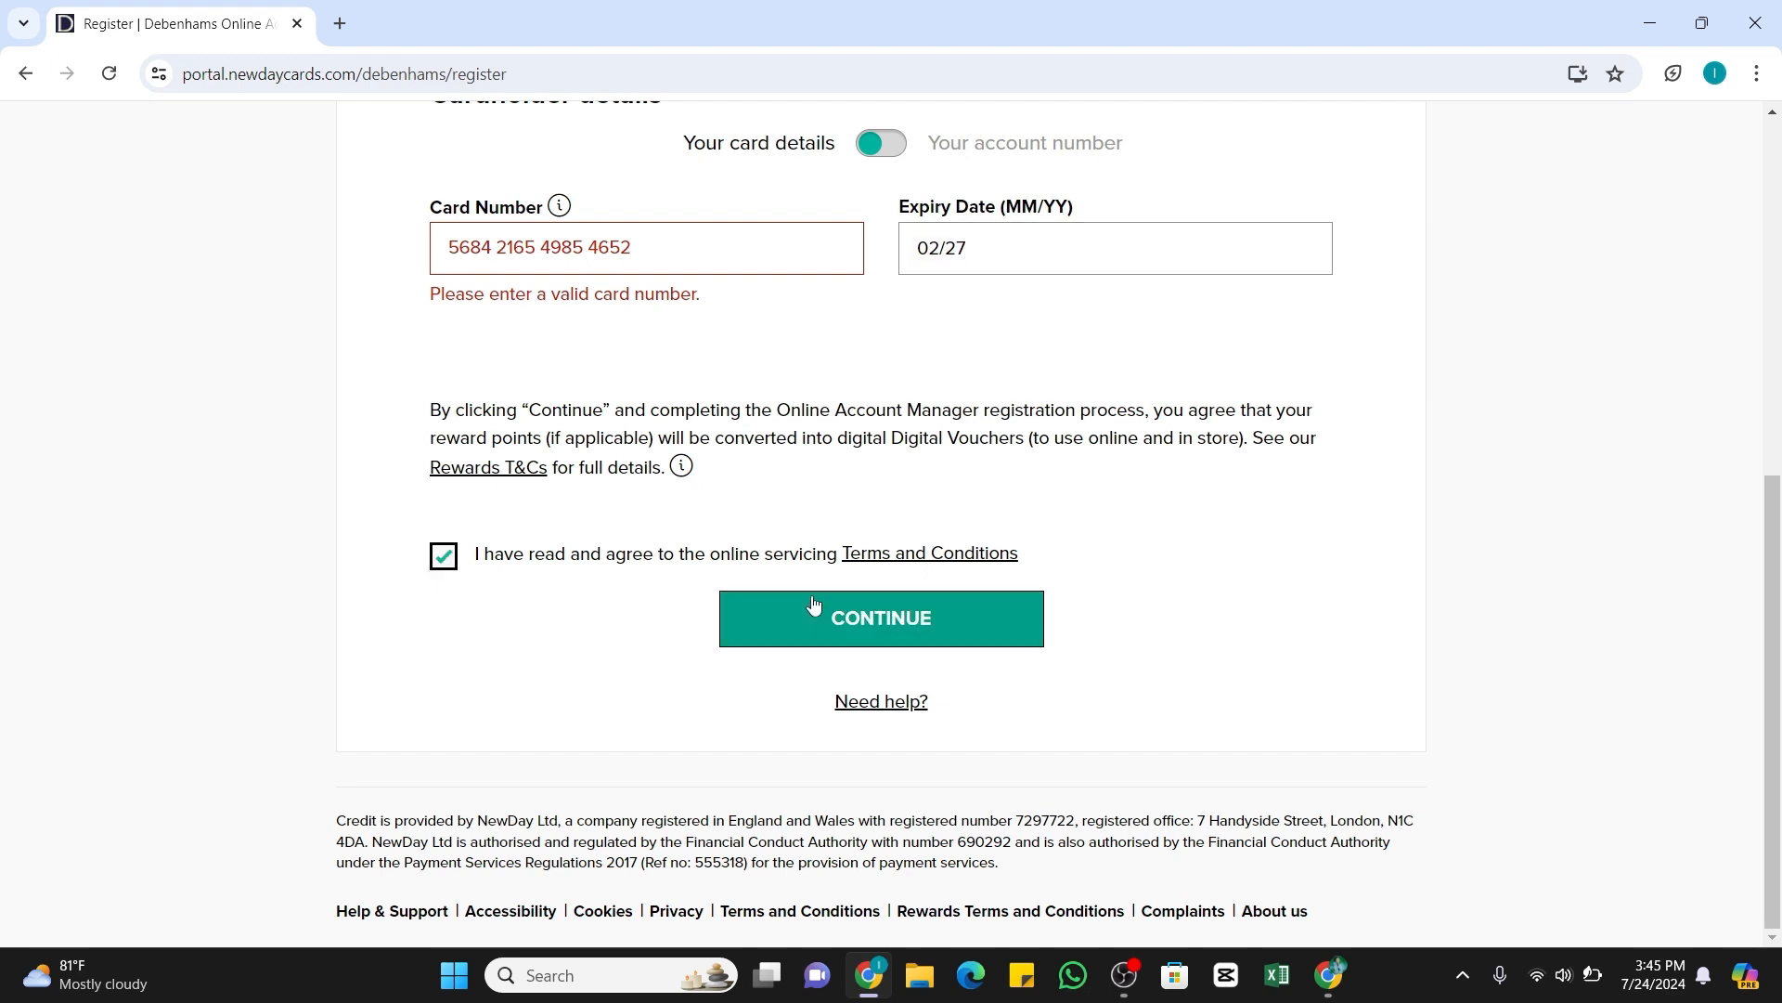